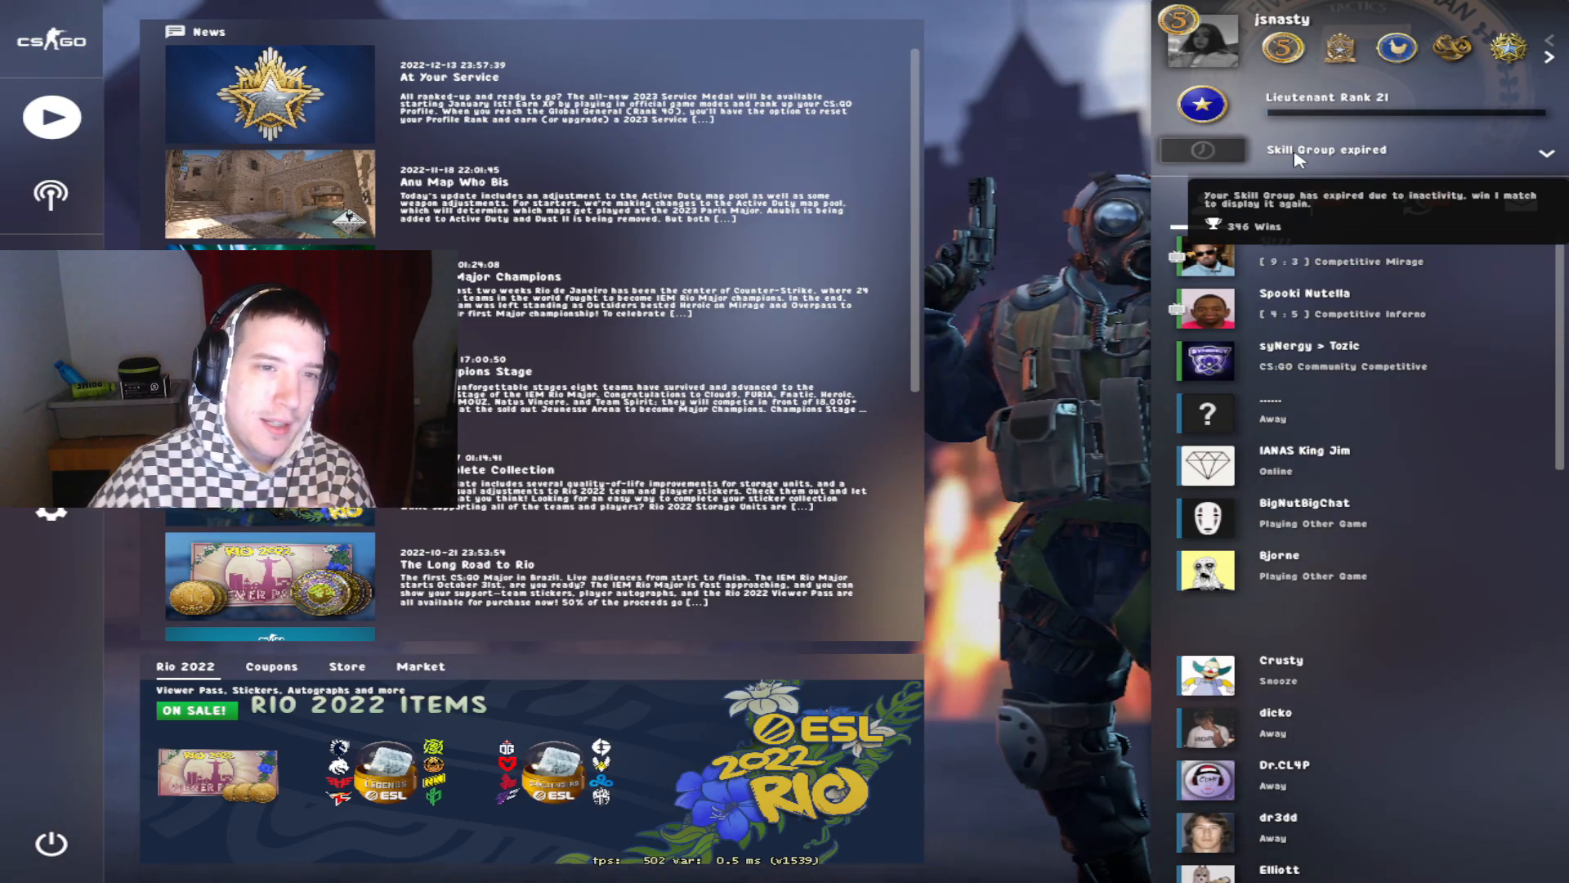
- Locate FontManager.exe in the GitHub release assets, then search the computer for 'fontManager.exe'
click(1546, 150)
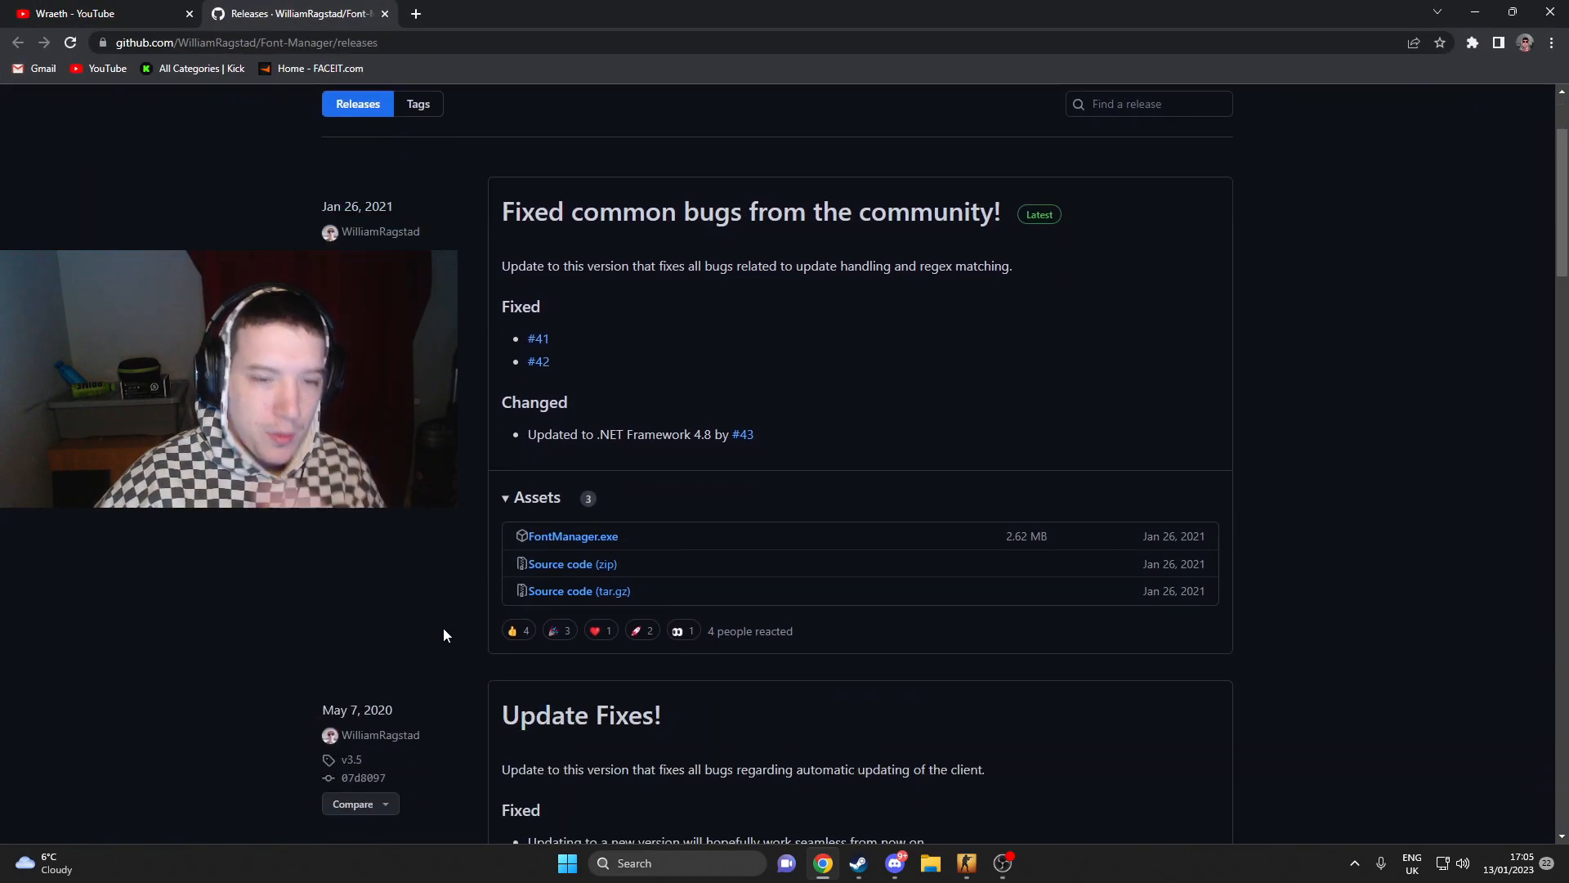
mouse_move(578, 544)
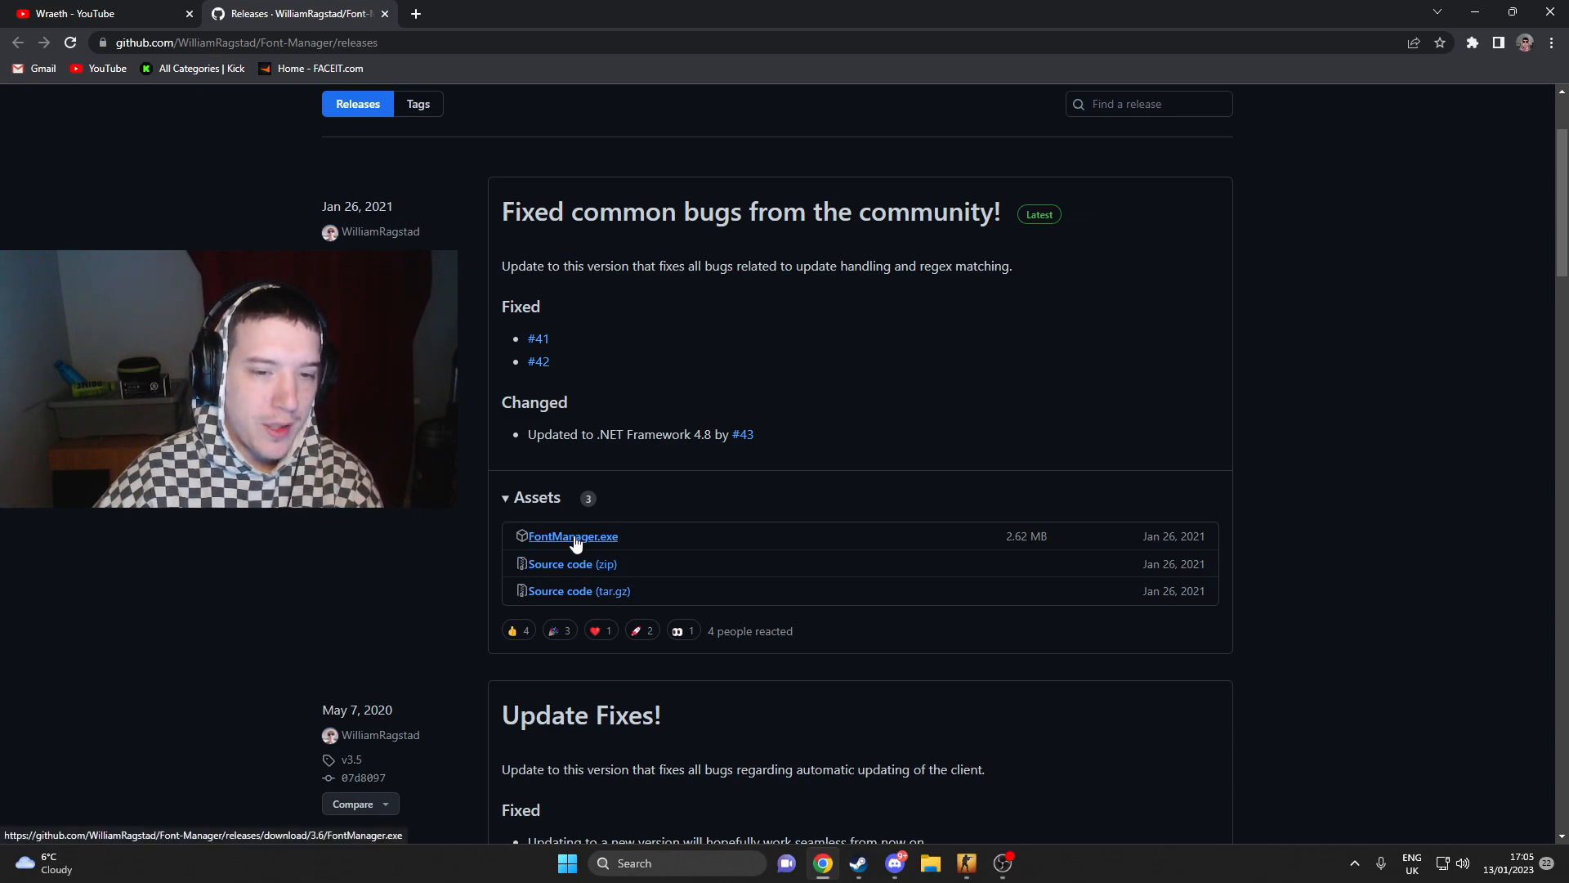
click(564, 863)
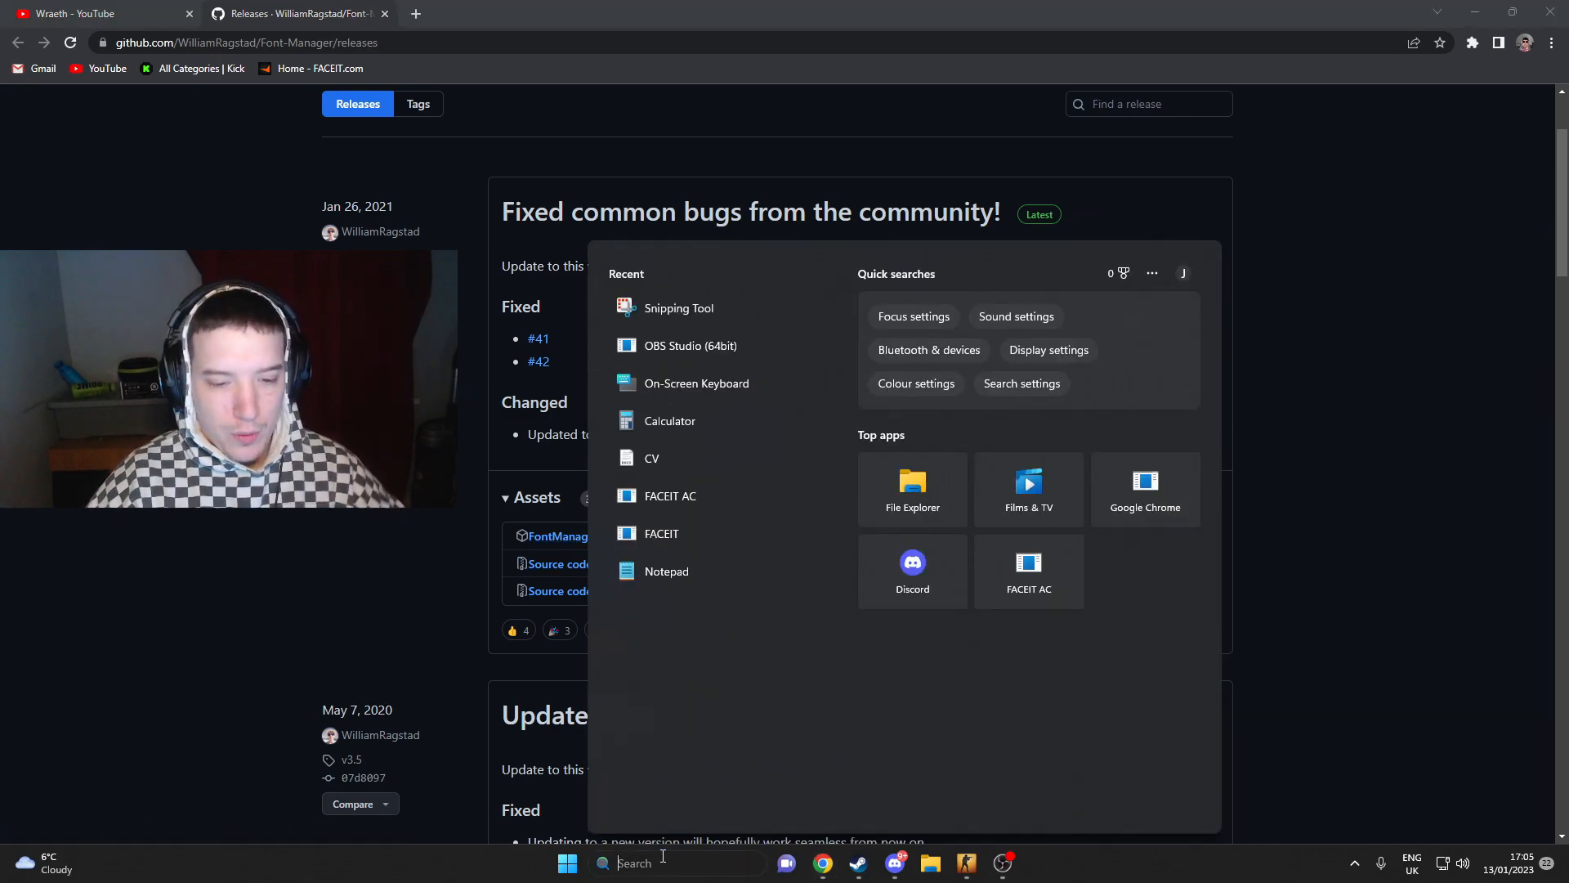
text(fontManager.exe)
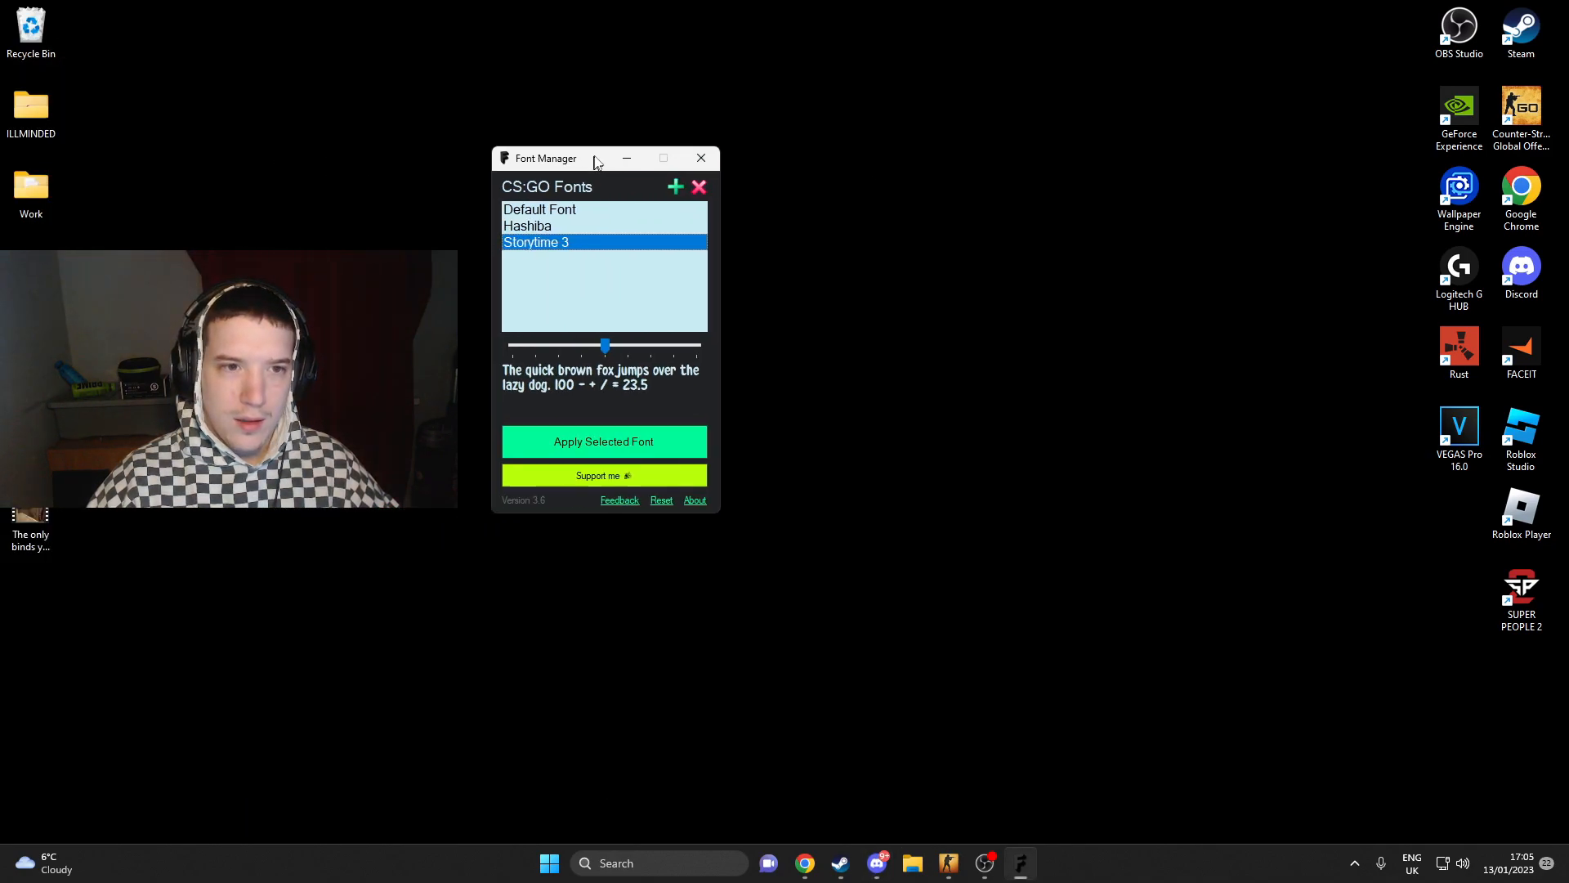
- Compare the Hashiba and Storytime 3 previews, trying the preview text at maximum then medium size
click(552, 227)
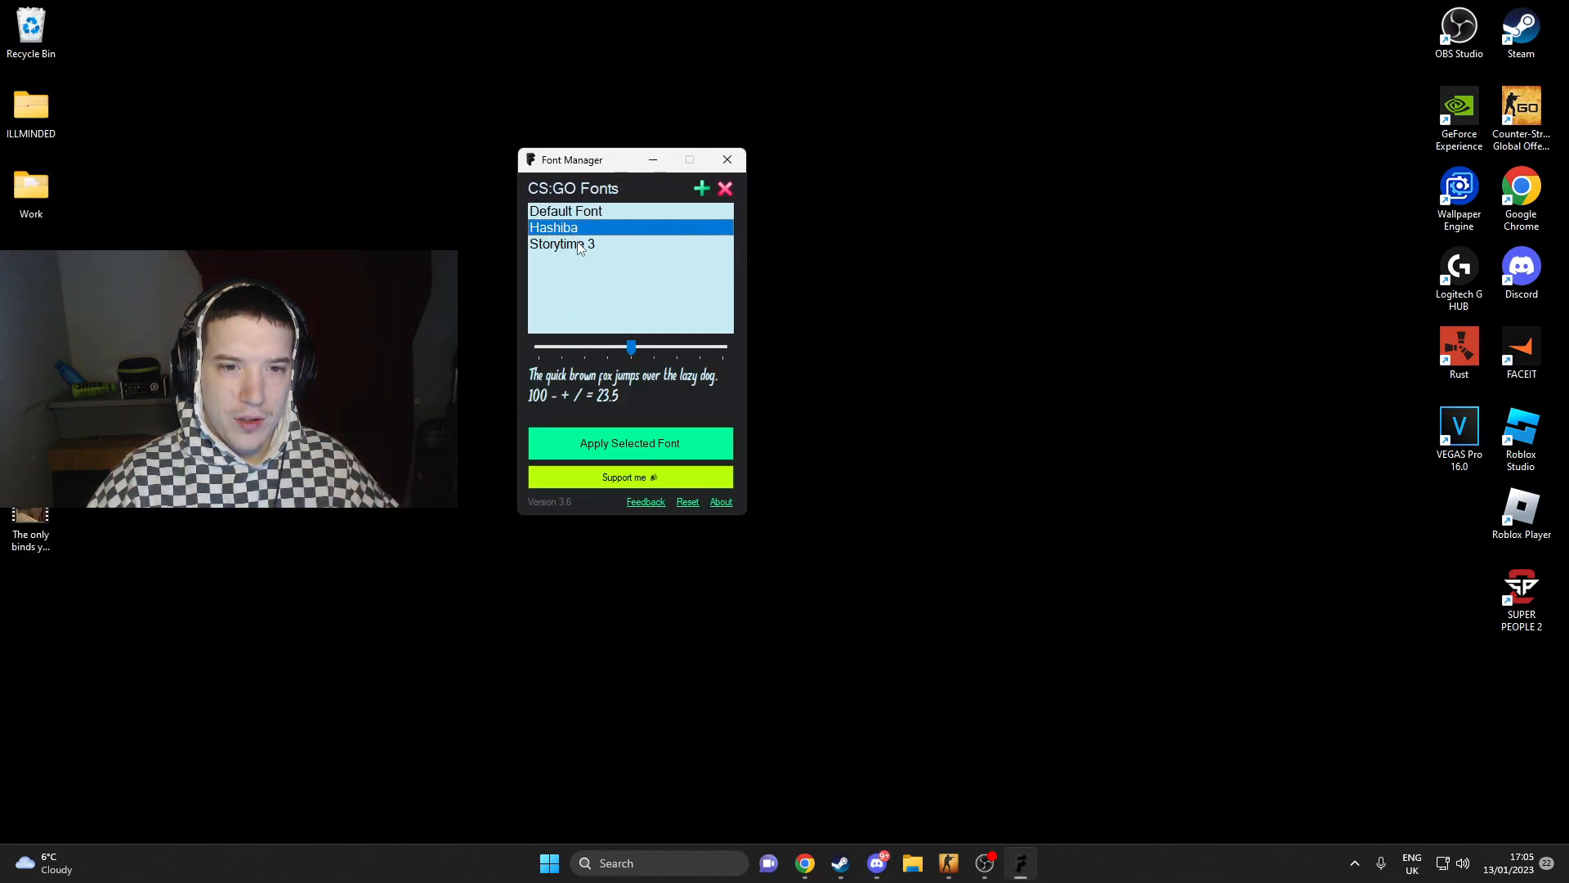
click(562, 243)
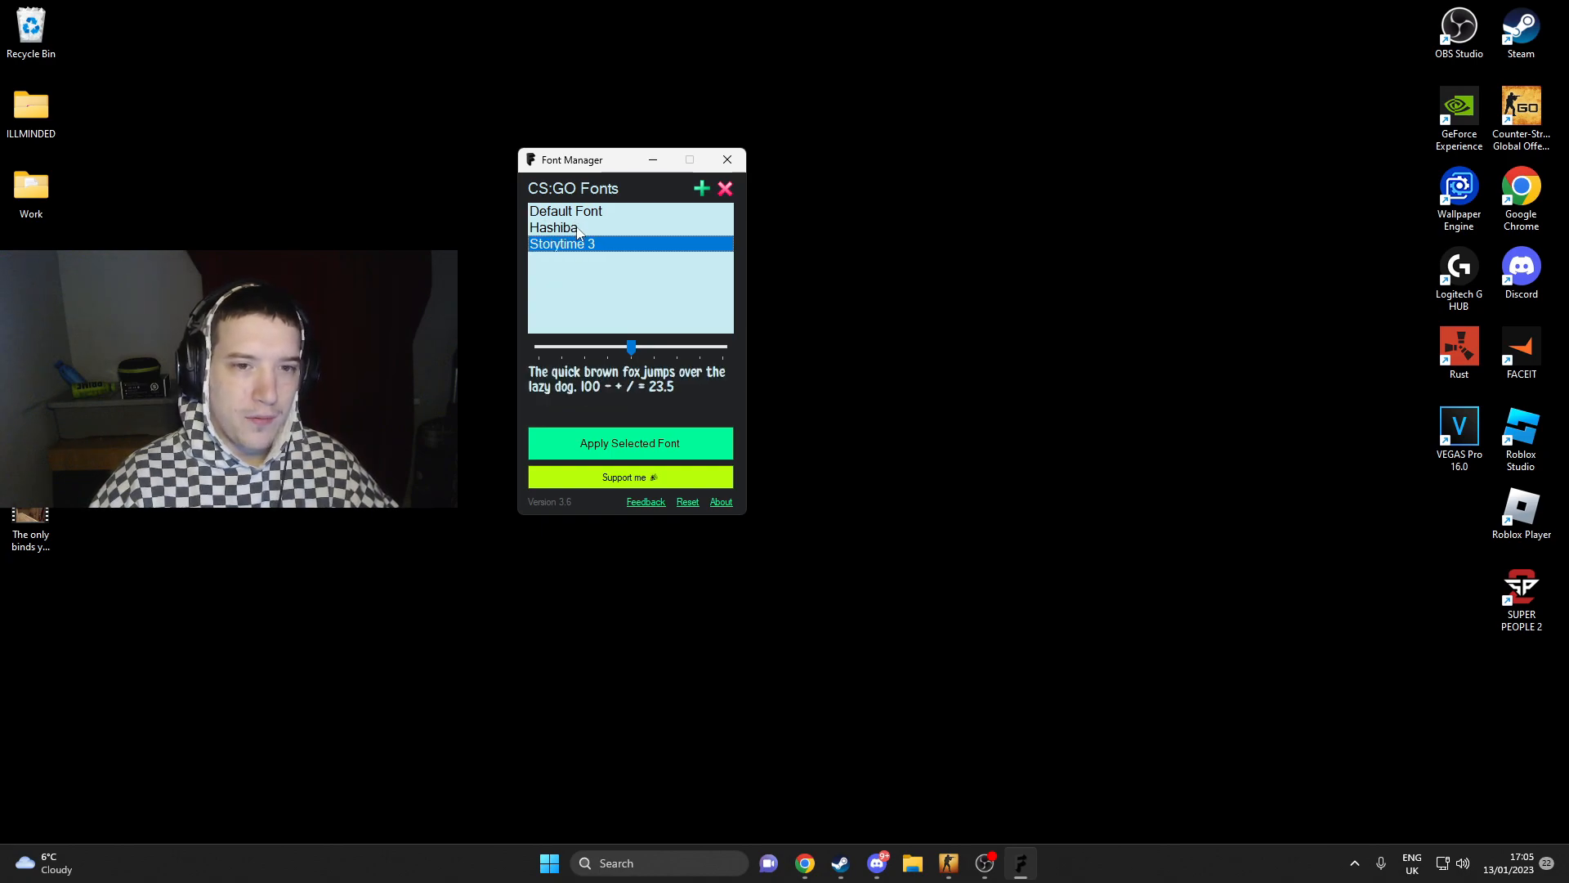
drag(631, 346, 726, 348)
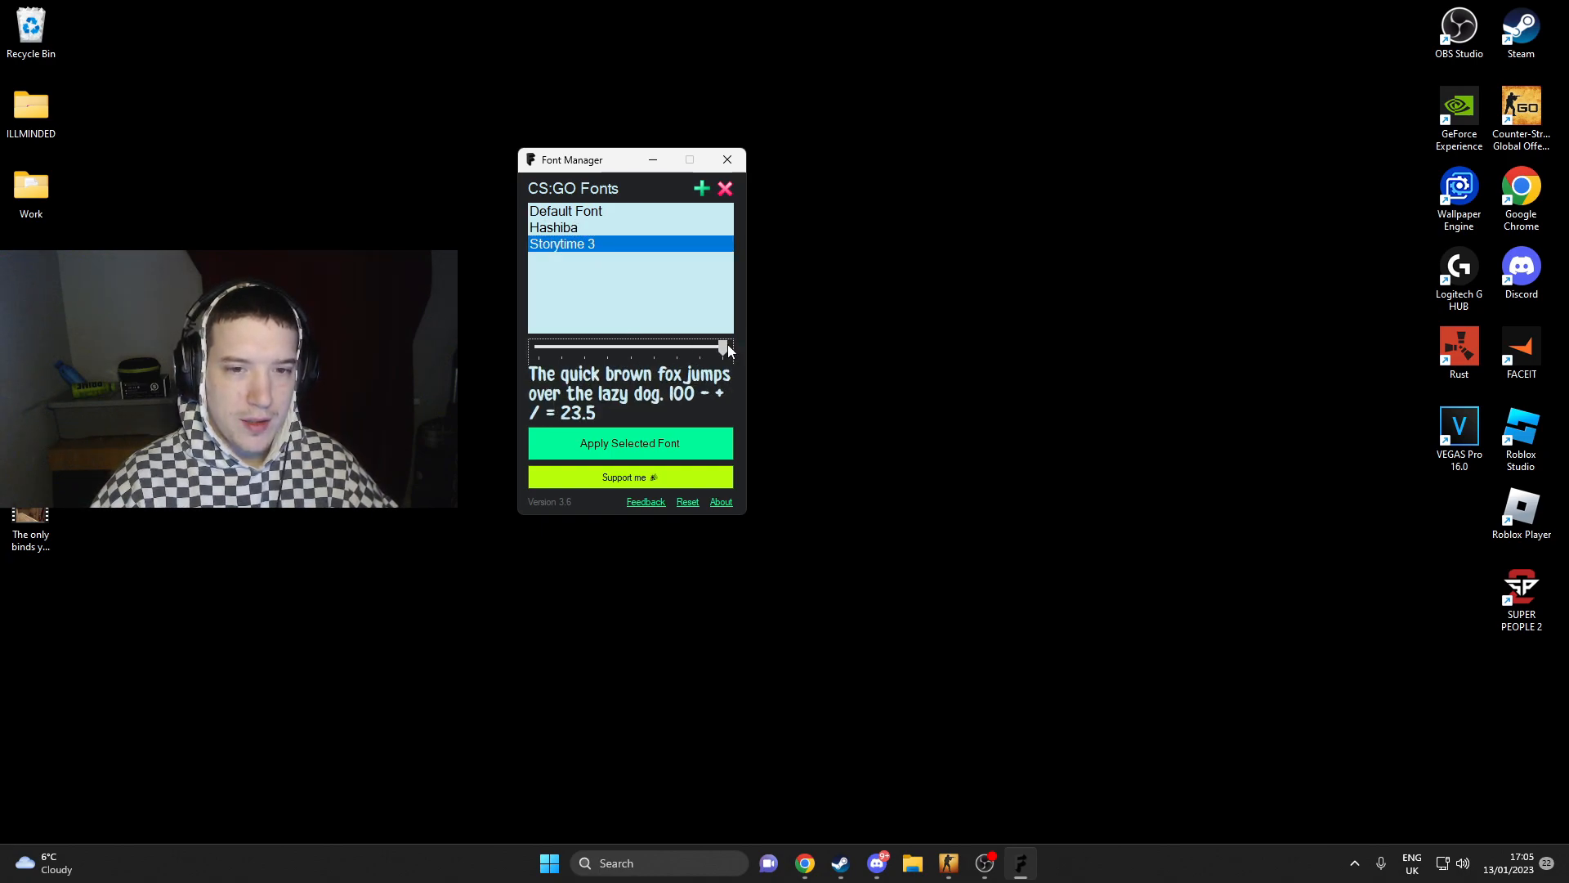
drag(724, 347, 627, 347)
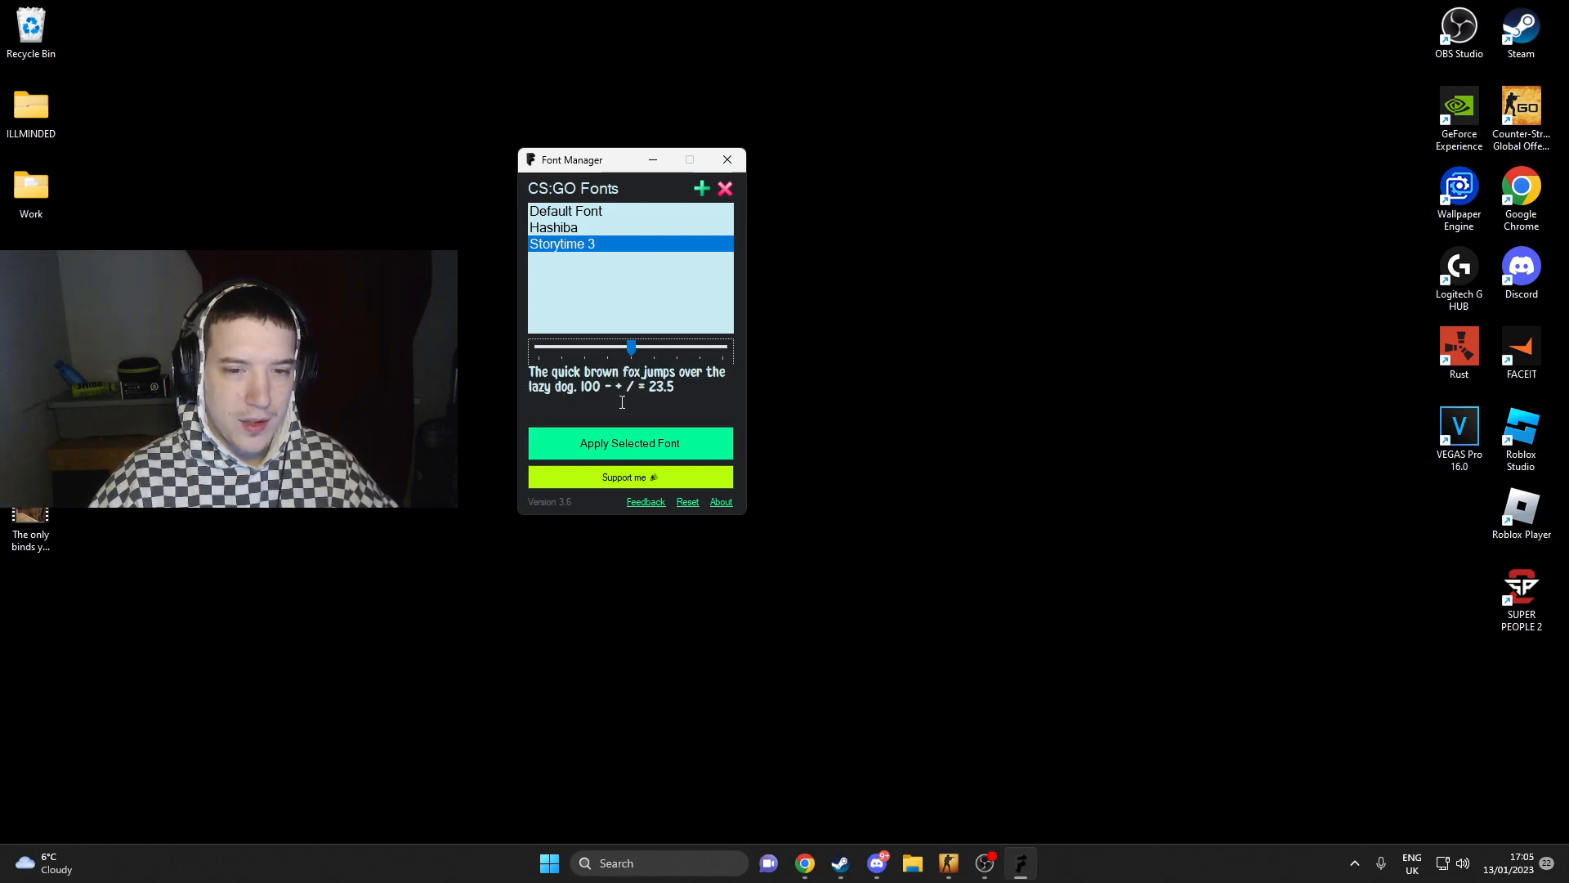
- Apply Storytime 3 as the CS:GO font and confirm
click(631, 443)
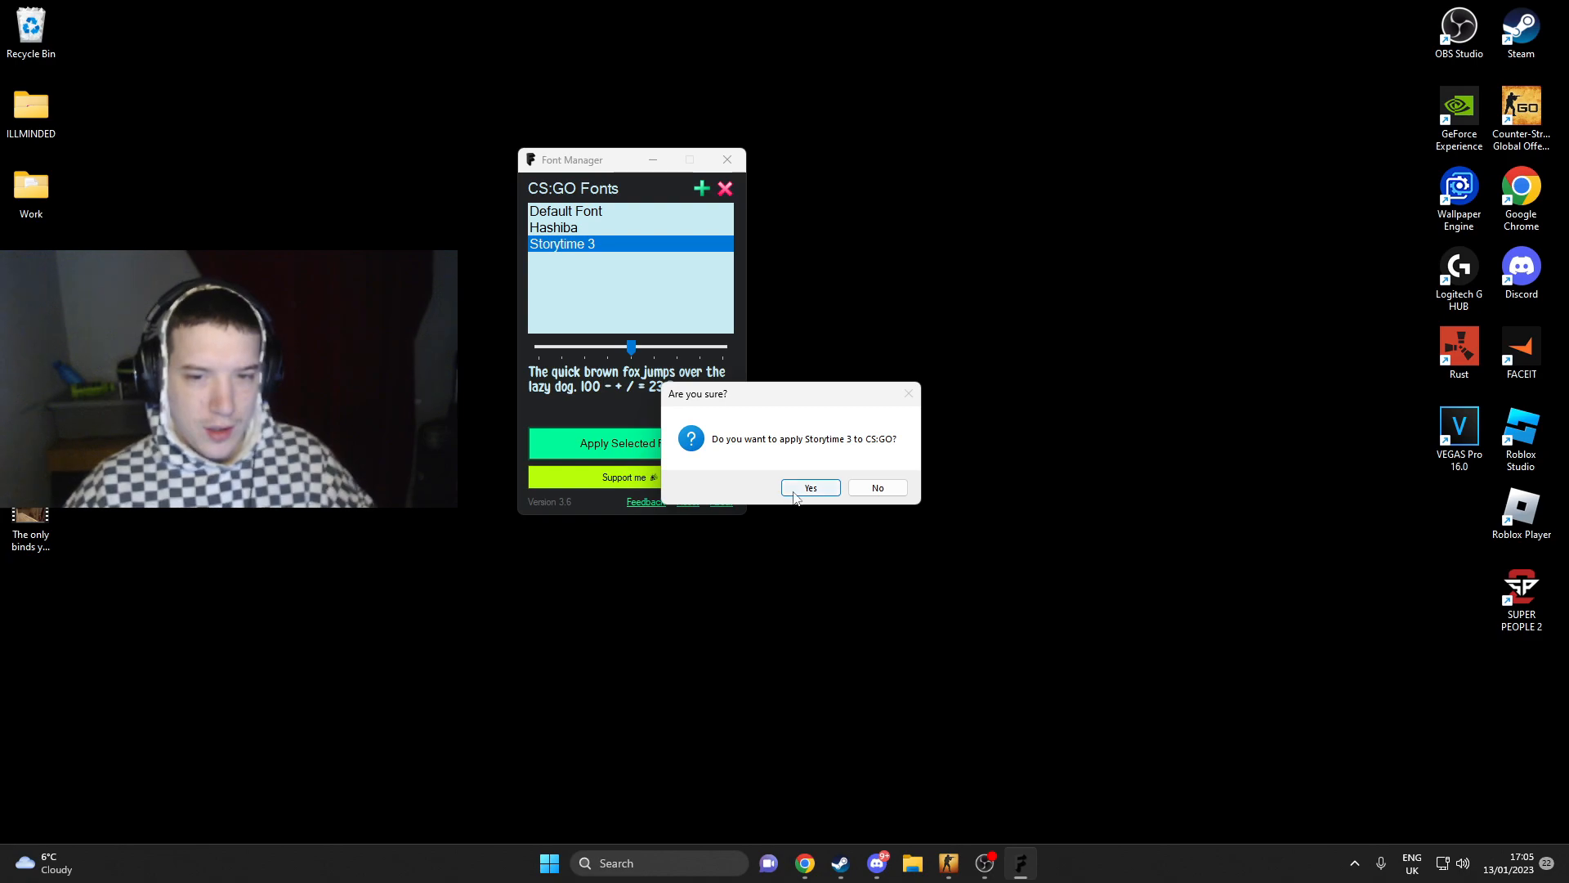
click(811, 487)
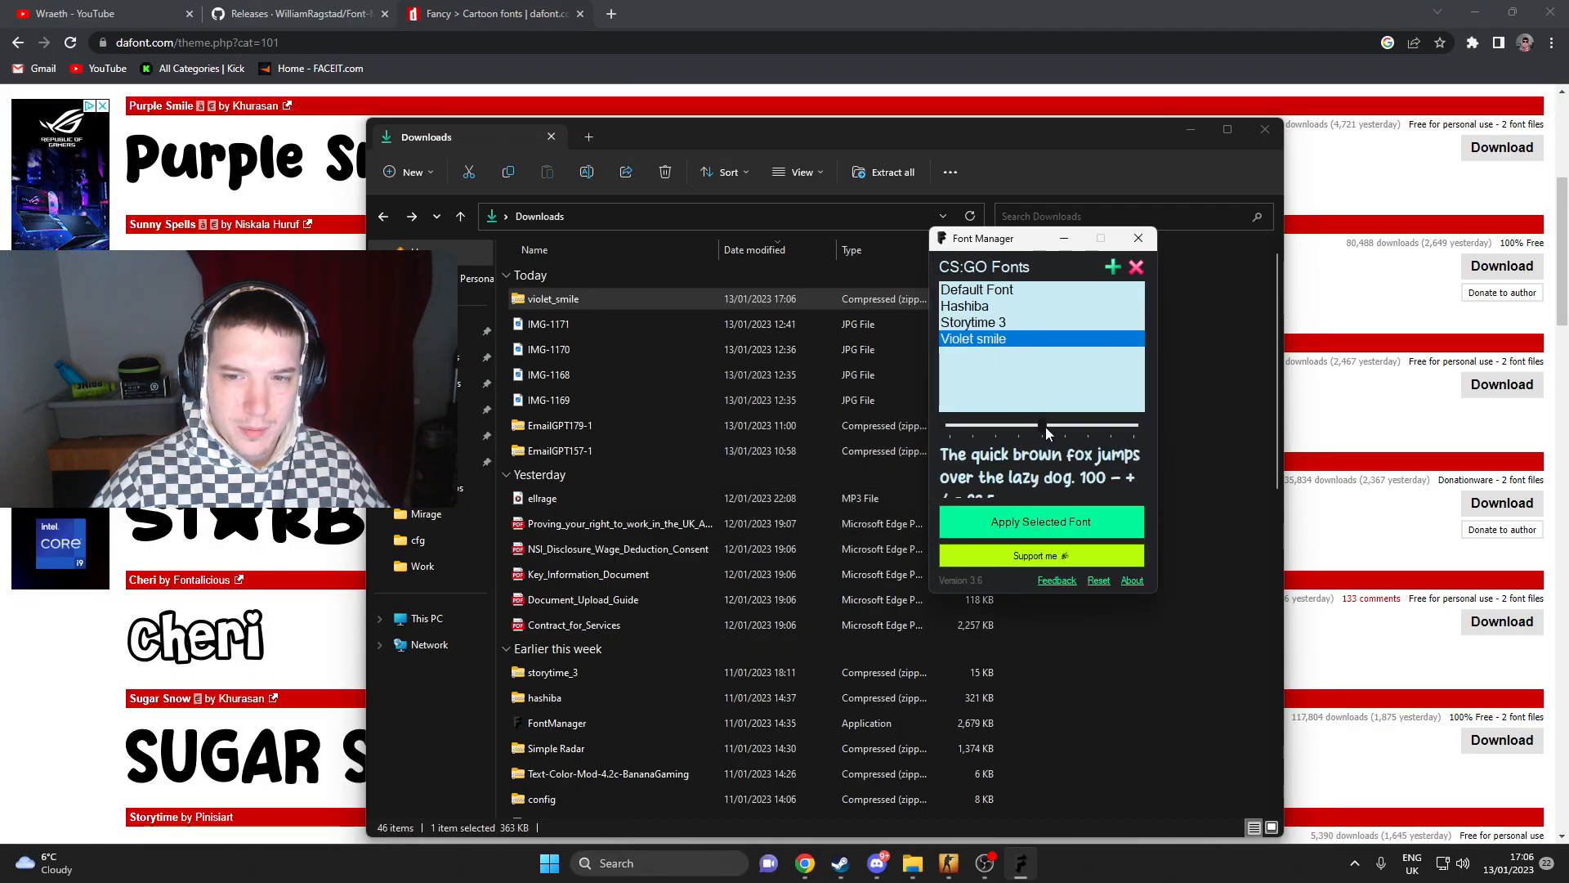
- Apply Violet smile as the CS:GO font, confirming and dismissing the success message
click(1041, 522)
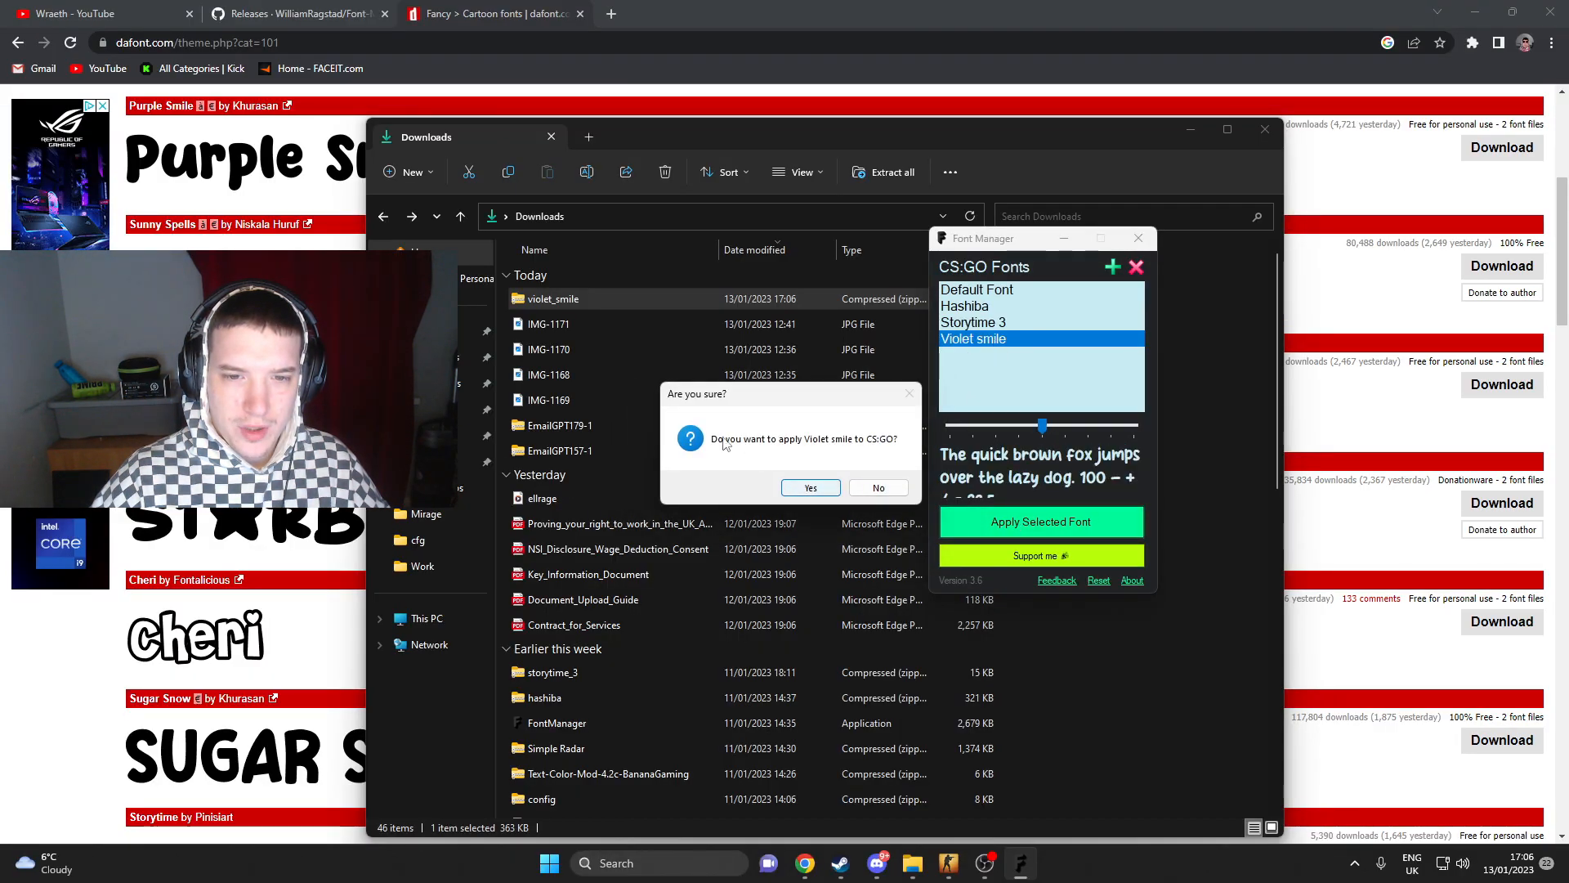
click(811, 487)
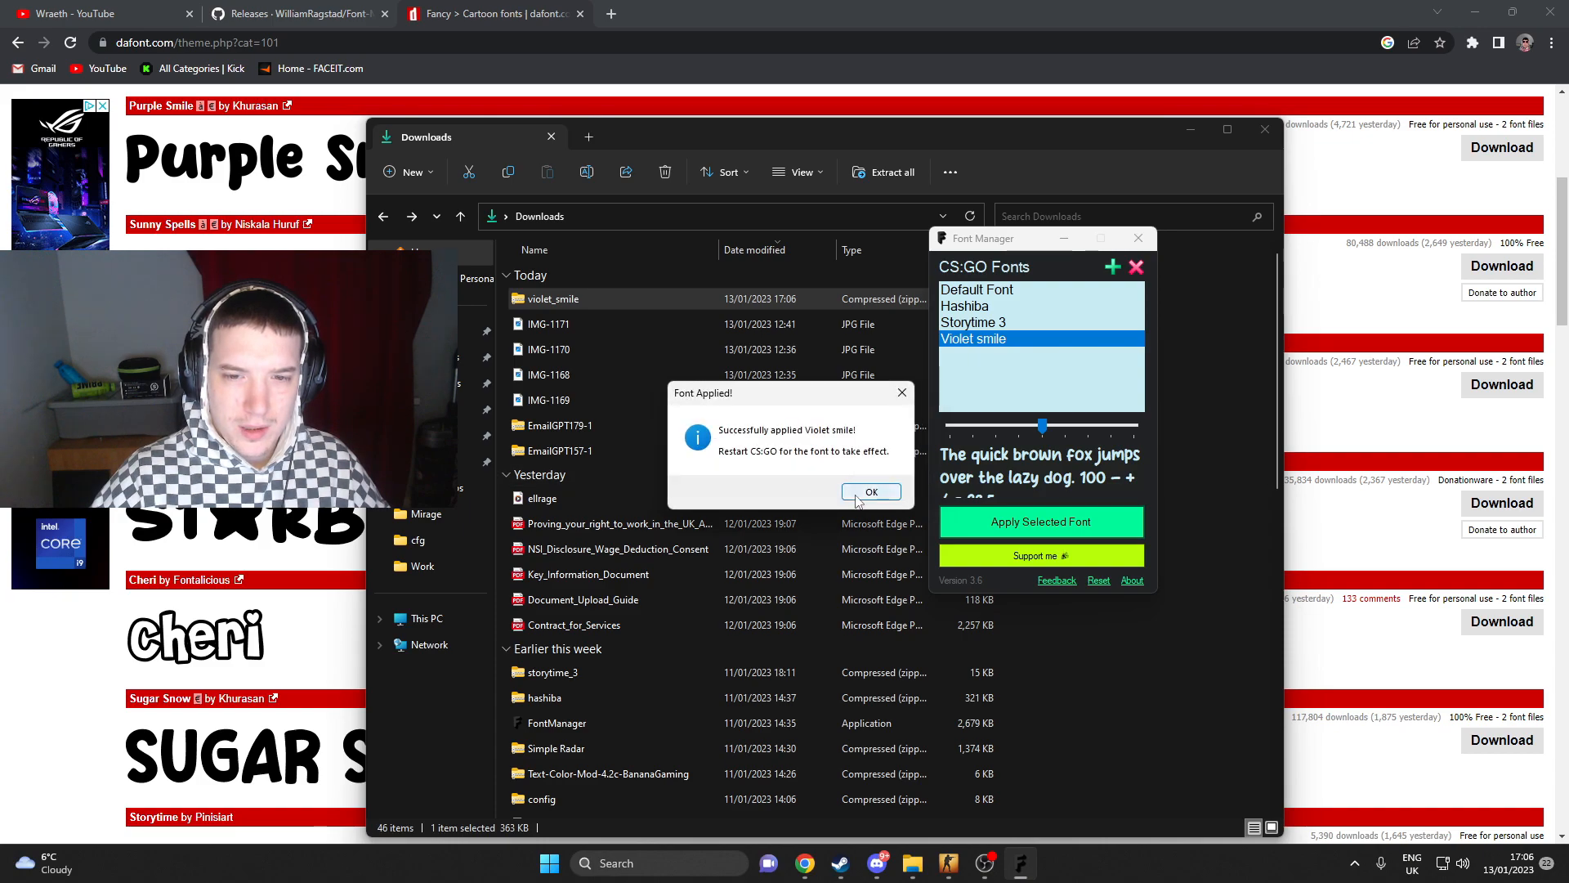
click(872, 490)
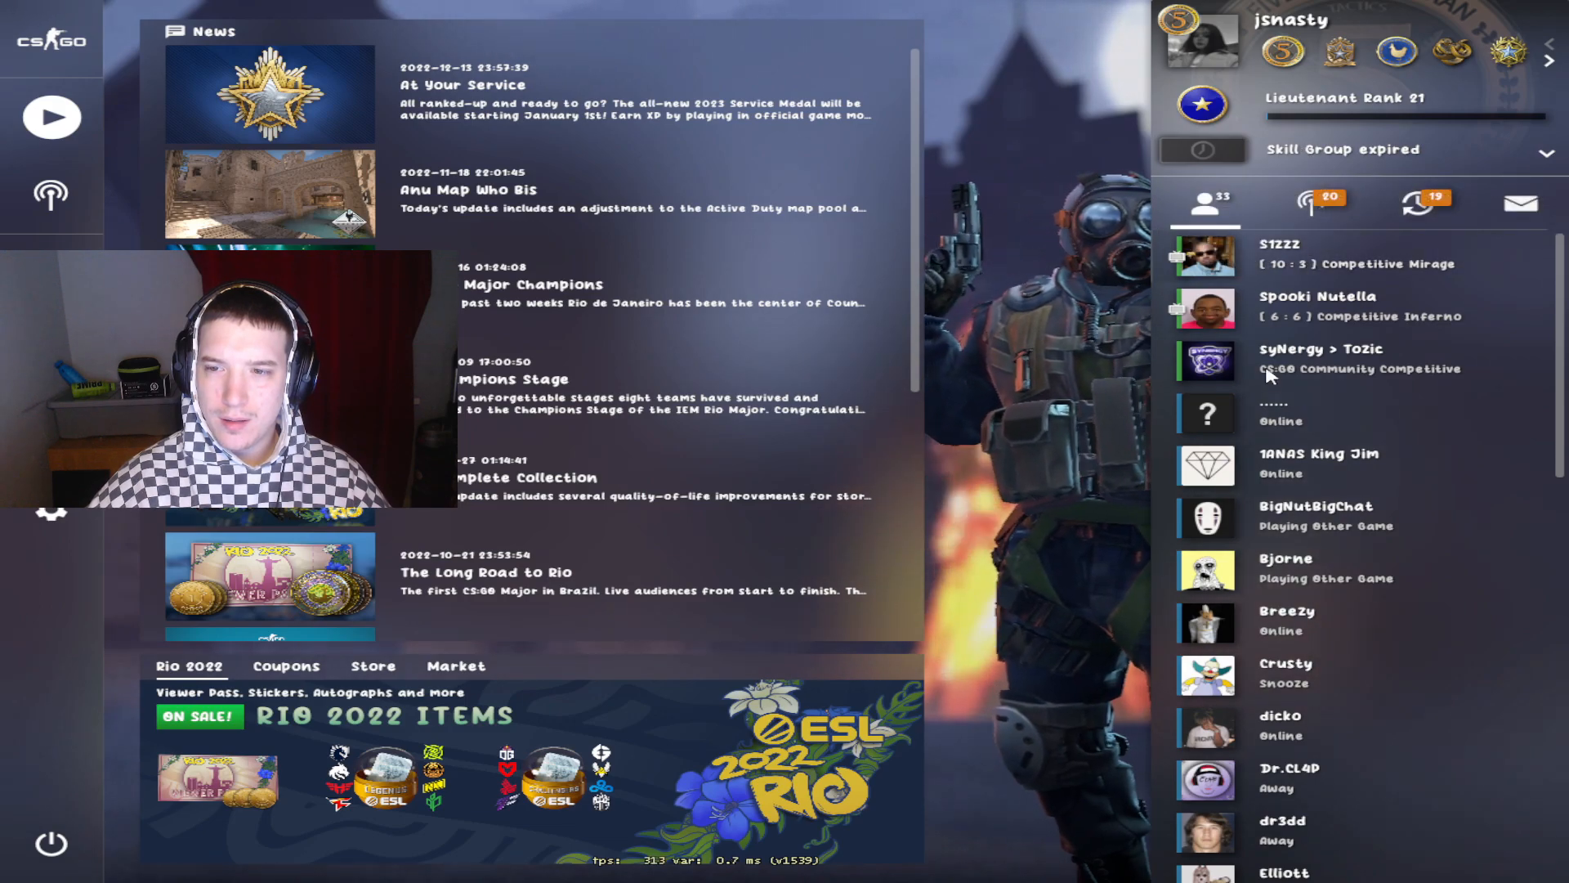
- Browse the matchmaking screen's Danger Zone tab and play-type choices, ending on the Competitive map list
click(50, 117)
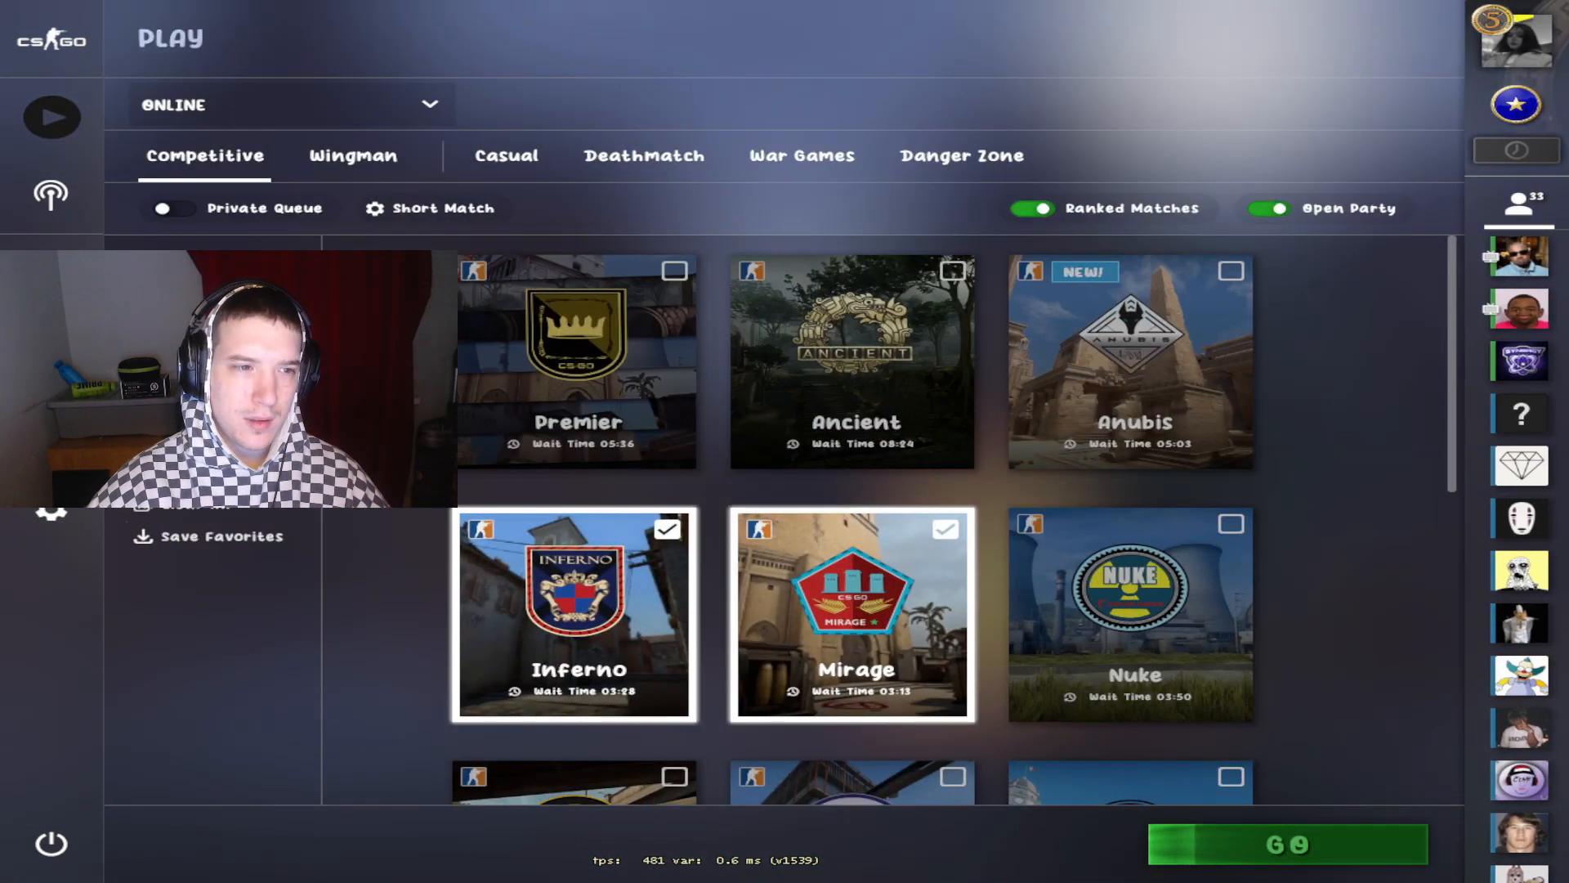
click(801, 156)
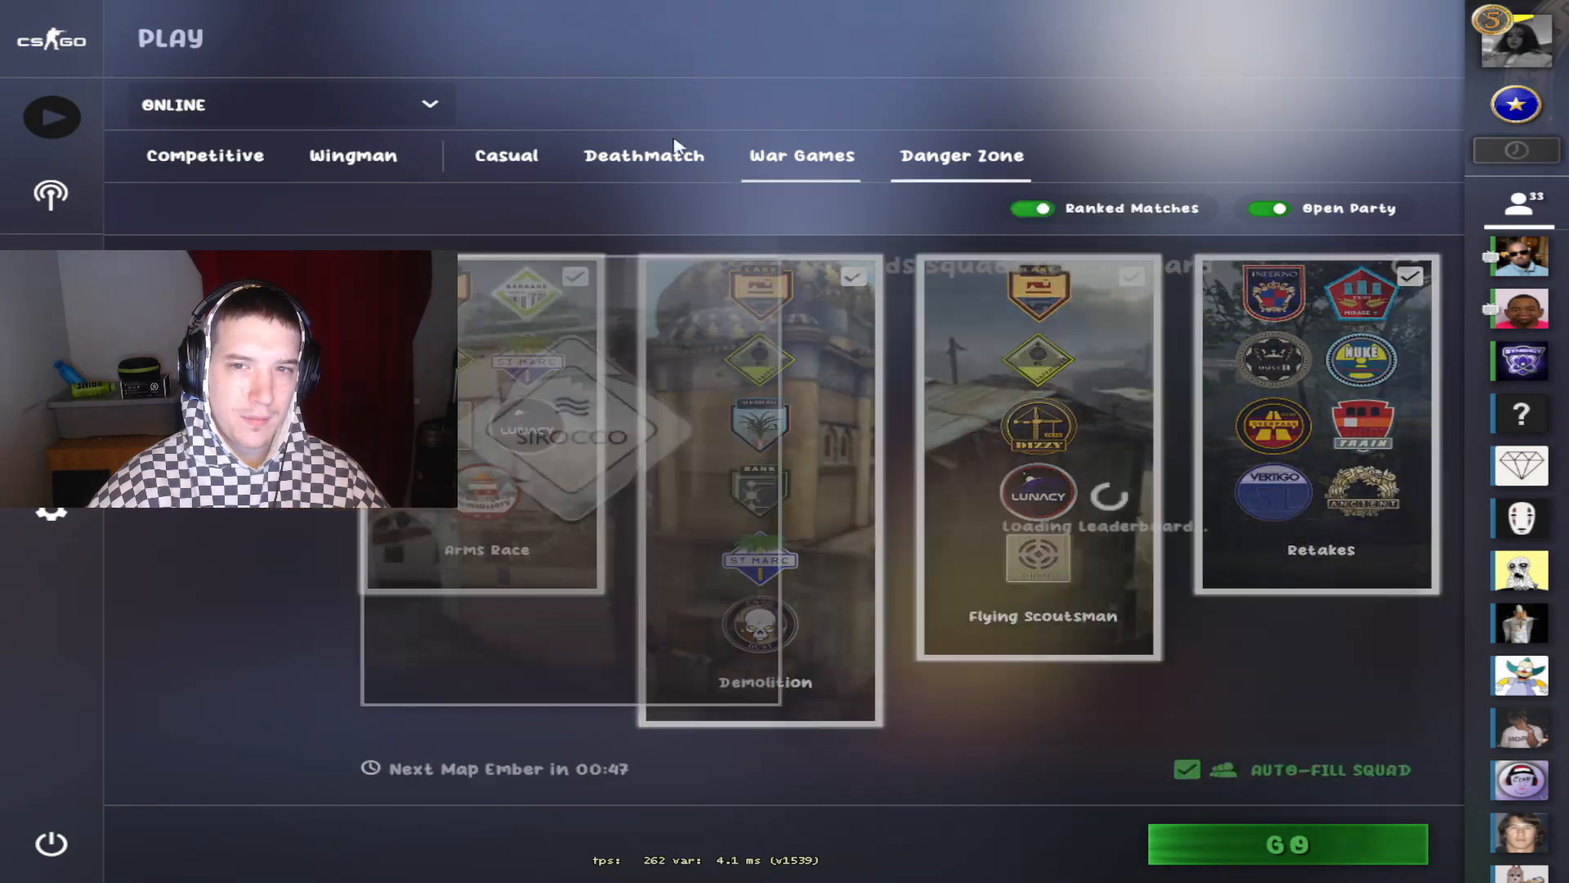
click(961, 155)
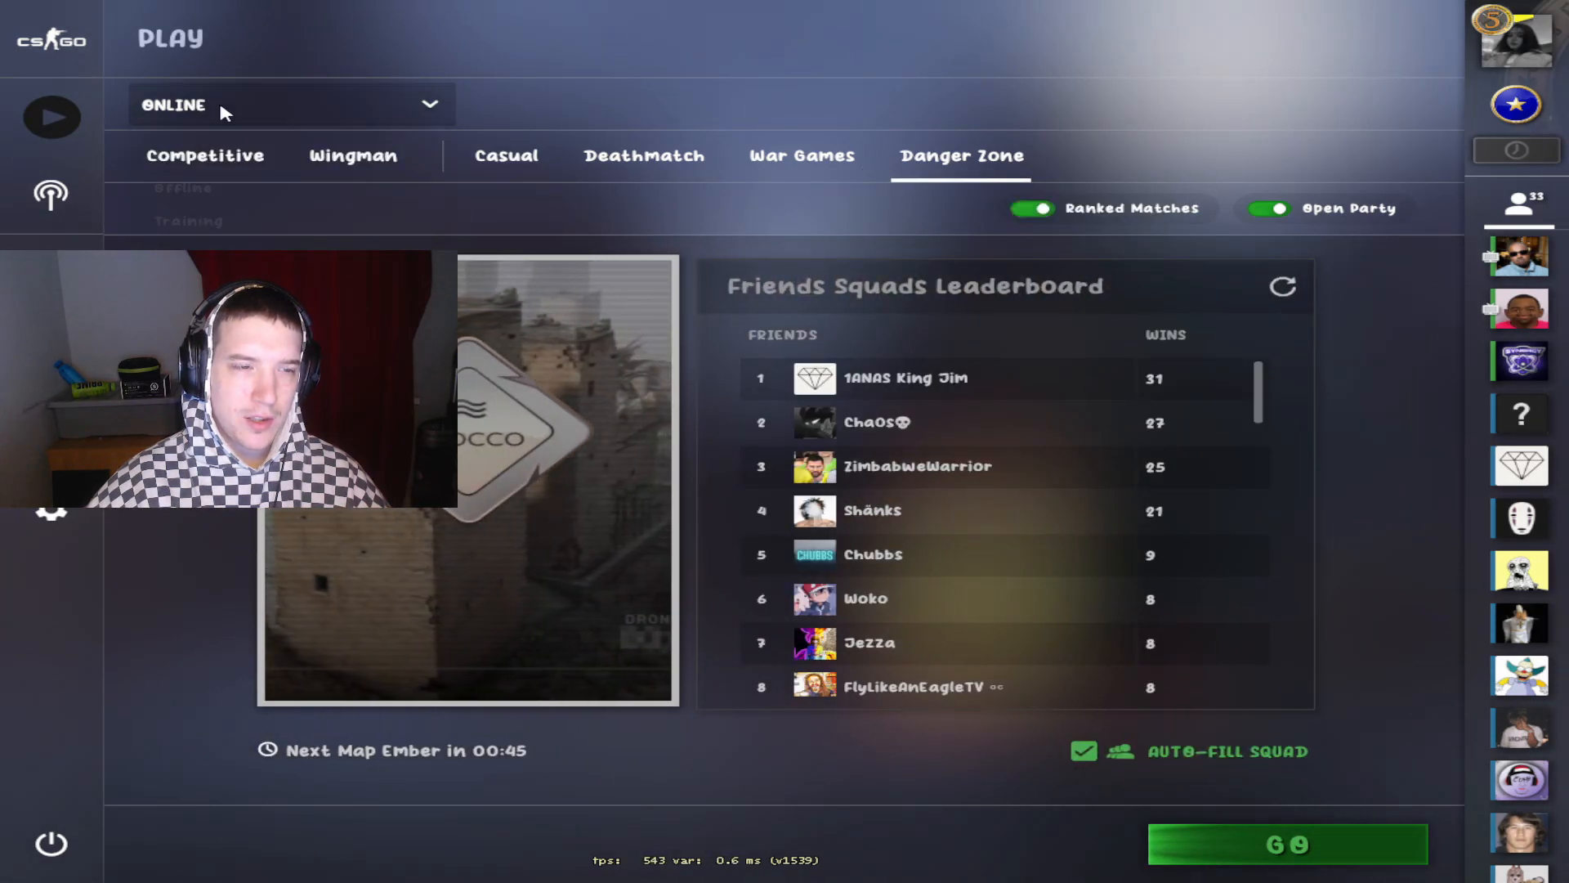
click(204, 155)
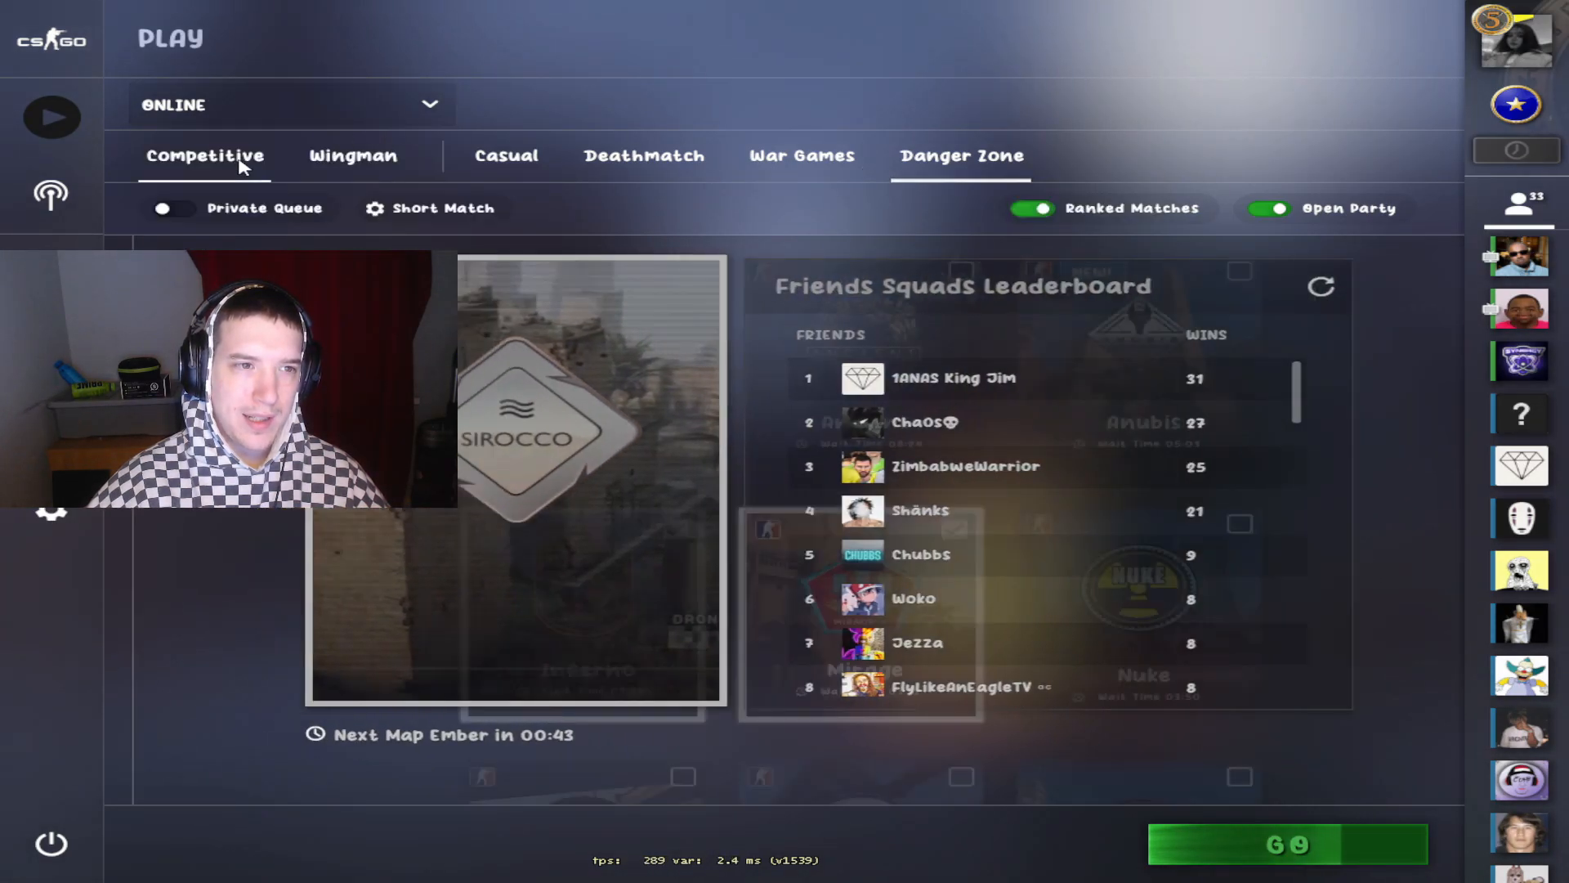